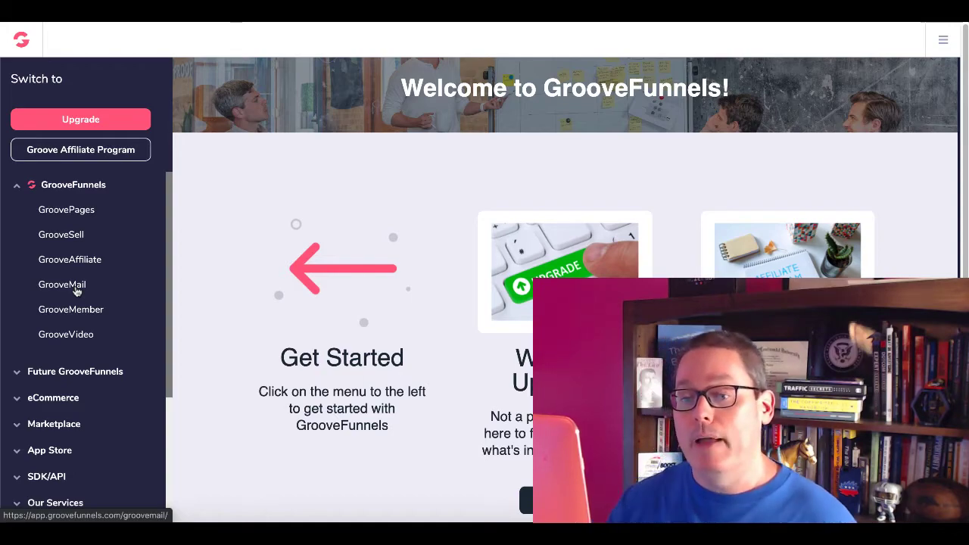
# Step: Go to the GrooveMail page and review its late July 2020 coming-soon notice and sneak-peek video
pyautogui.click(62, 285)
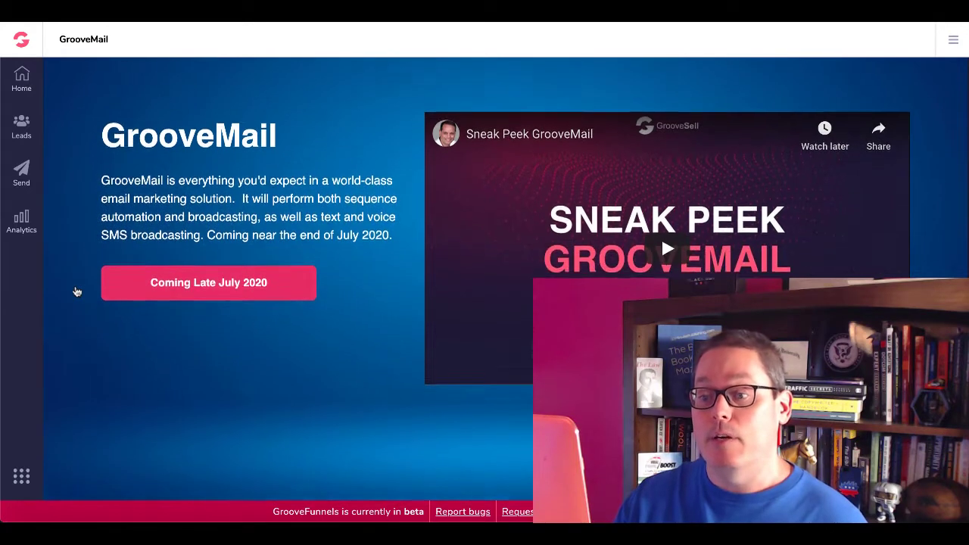
pyautogui.scroll(-3)
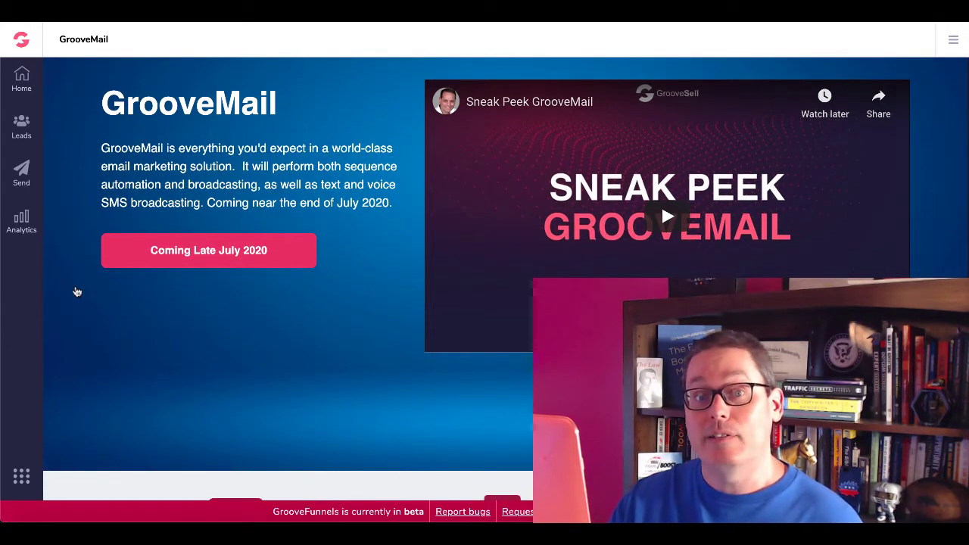
pyautogui.scroll(-3)
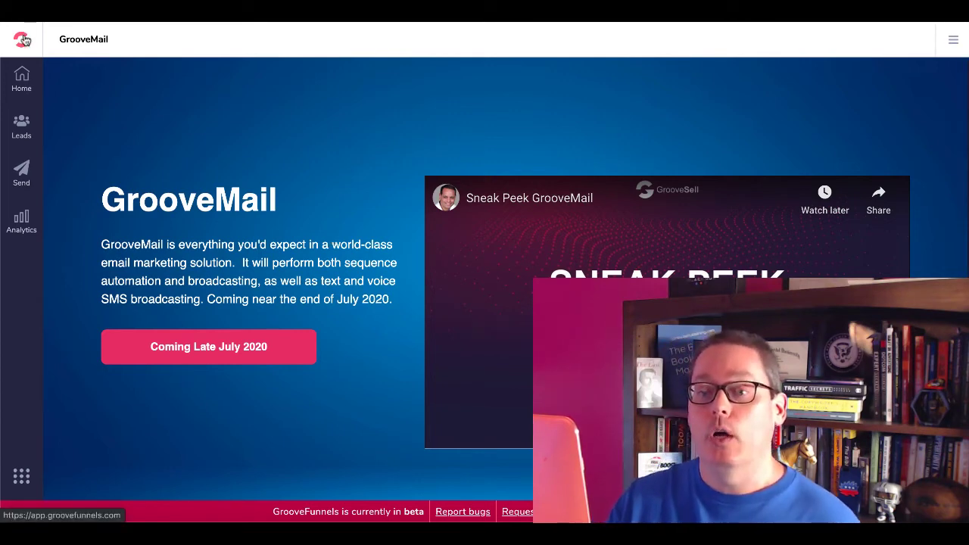
# Step: Return to the Welcome to GrooveFunnels dashboard via the logo
pyautogui.click(21, 39)
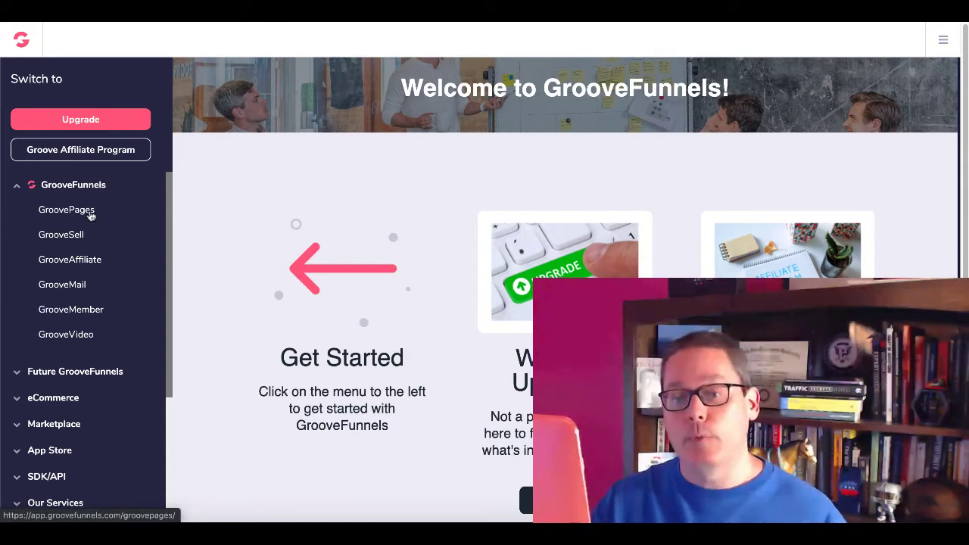
pyautogui.moveTo(91, 335)
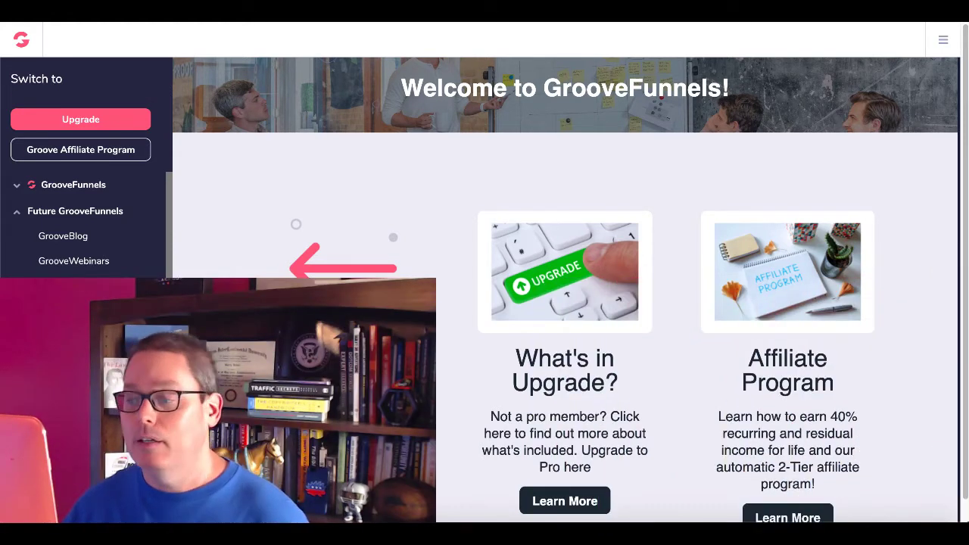
pyautogui.scroll(-3)
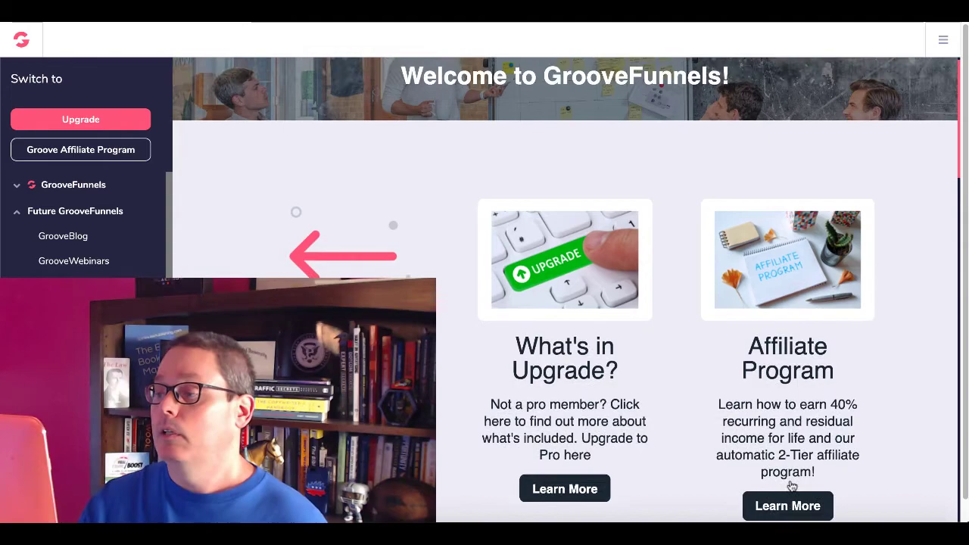
# Step: View the GrooveDigital affiliate program details with its 40% recurring income pitch and tools grid
pyautogui.click(788, 506)
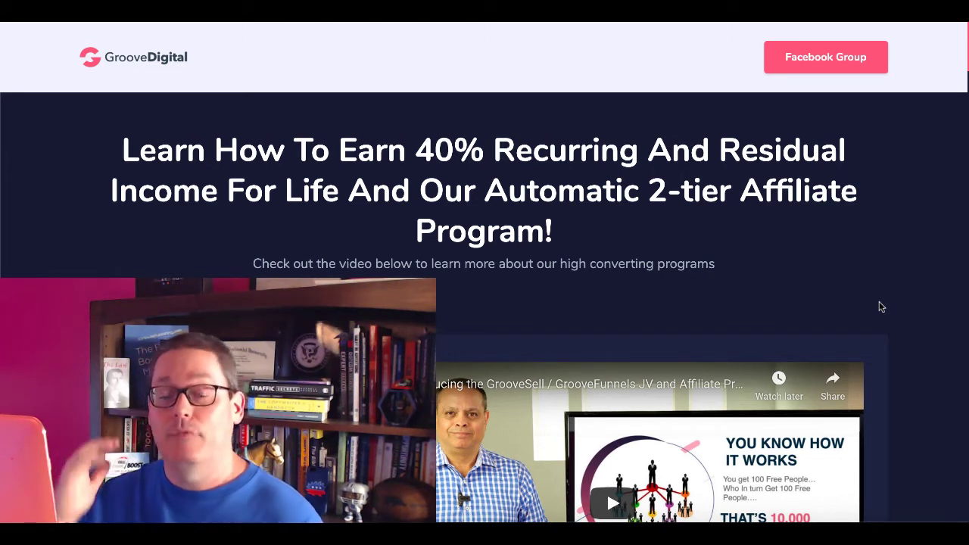
pyautogui.scroll(-3)
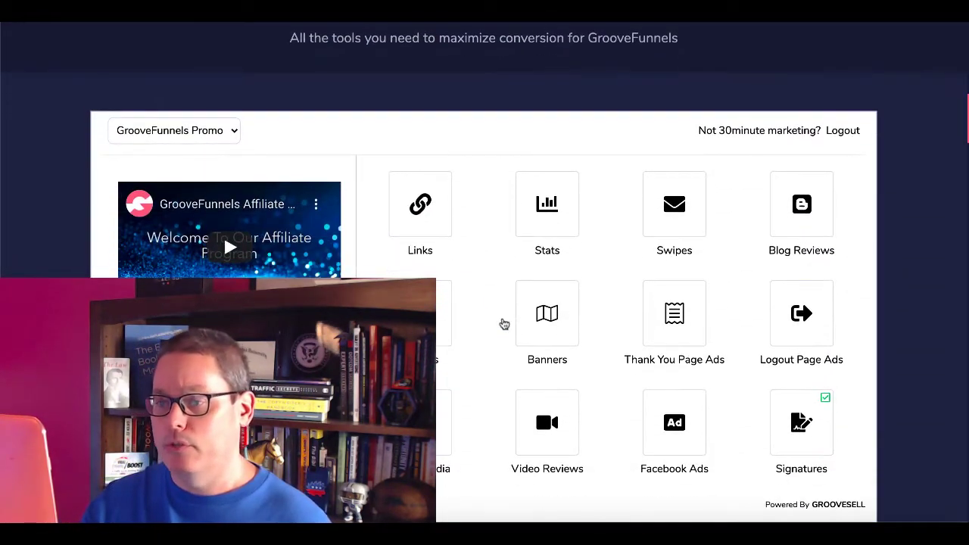
pyautogui.scroll(-3)
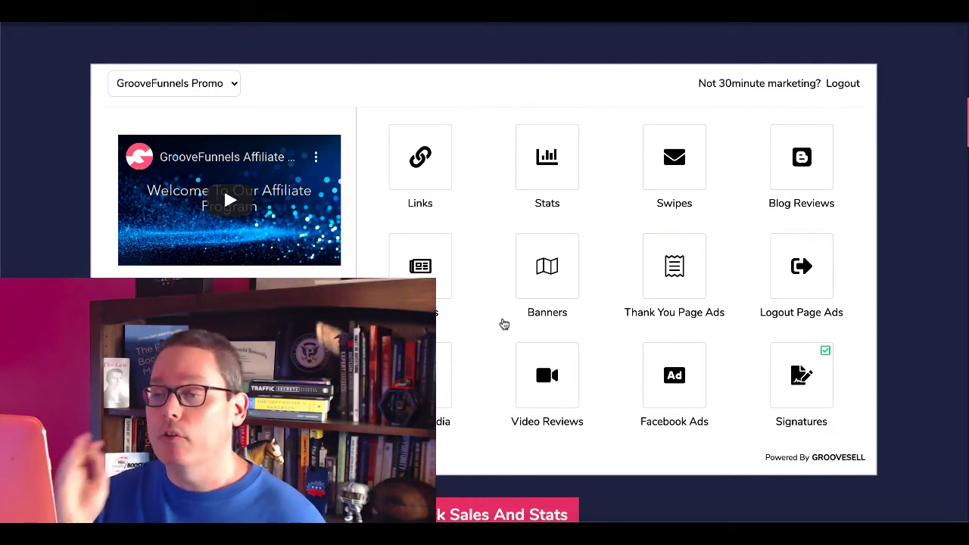
pyautogui.moveTo(629, 179)
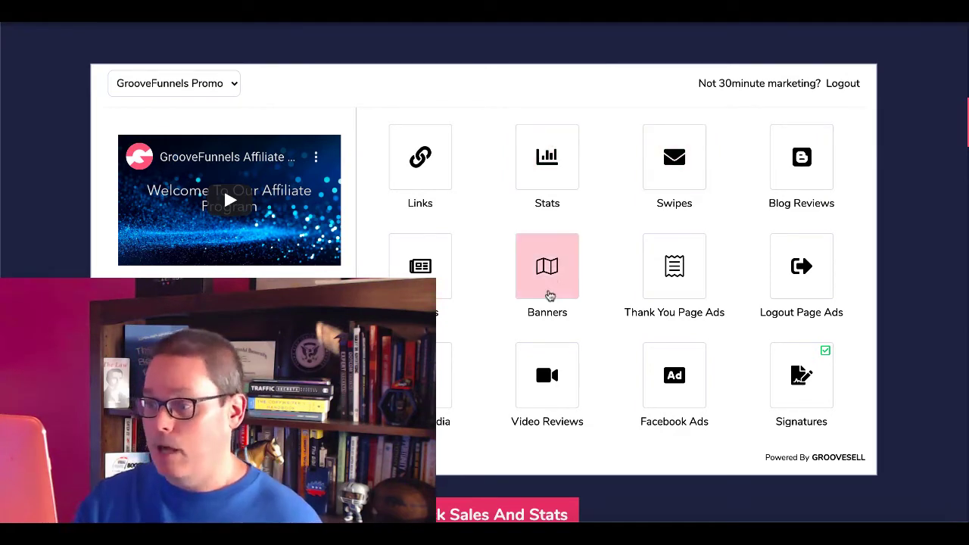
pyautogui.moveTo(470, 385)
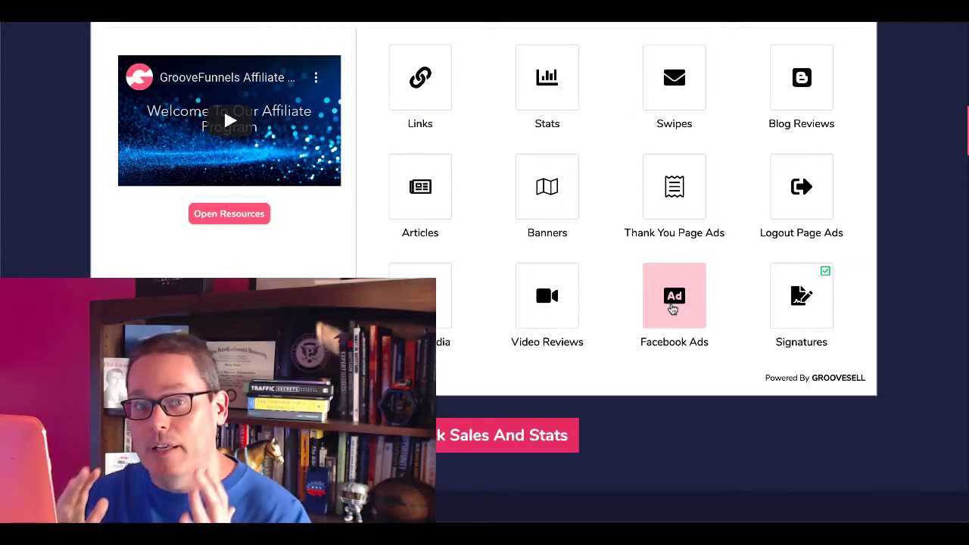
pyautogui.scroll(-3)
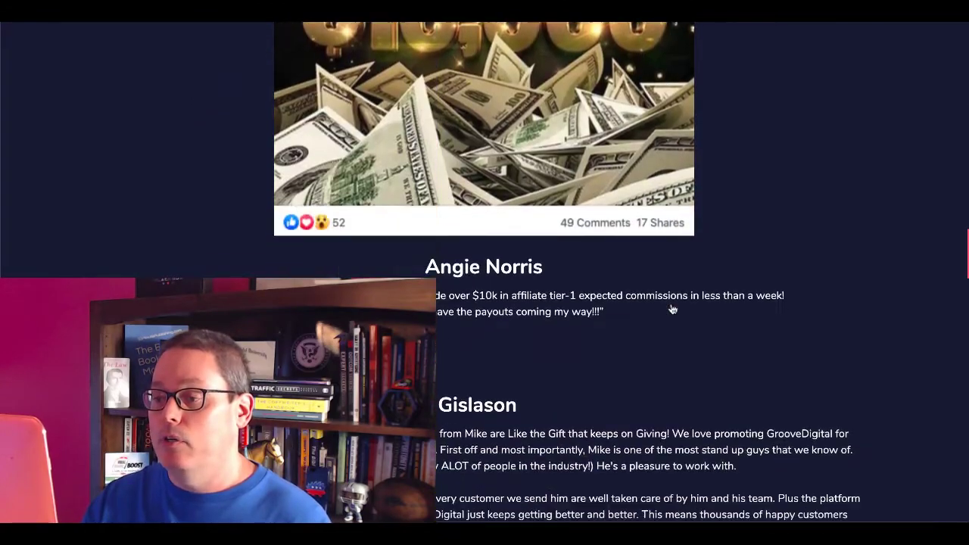
# Step: Review the rest of the affiliate page, then bring up the Switch to app panel
pyautogui.scroll(-3)
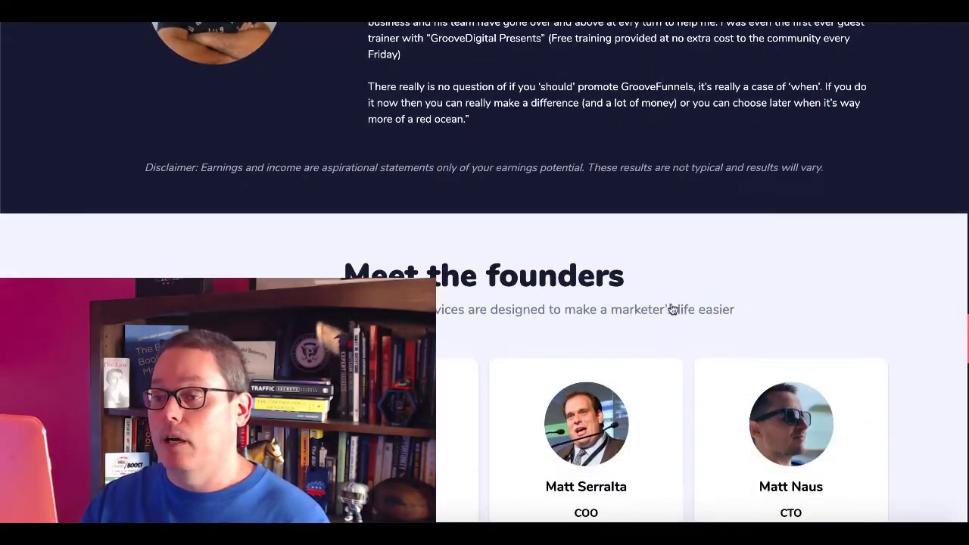
pyautogui.scroll(-3)
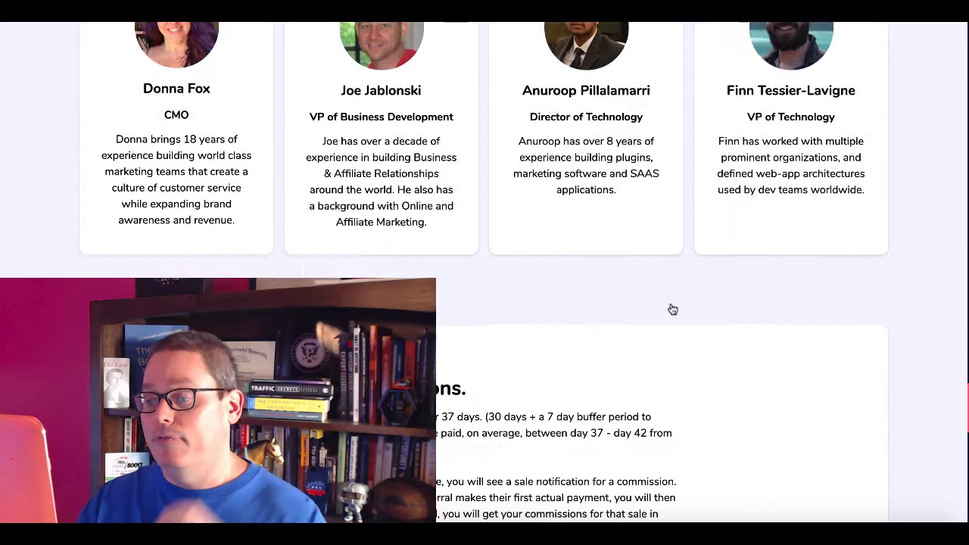
pyautogui.scroll(-3)
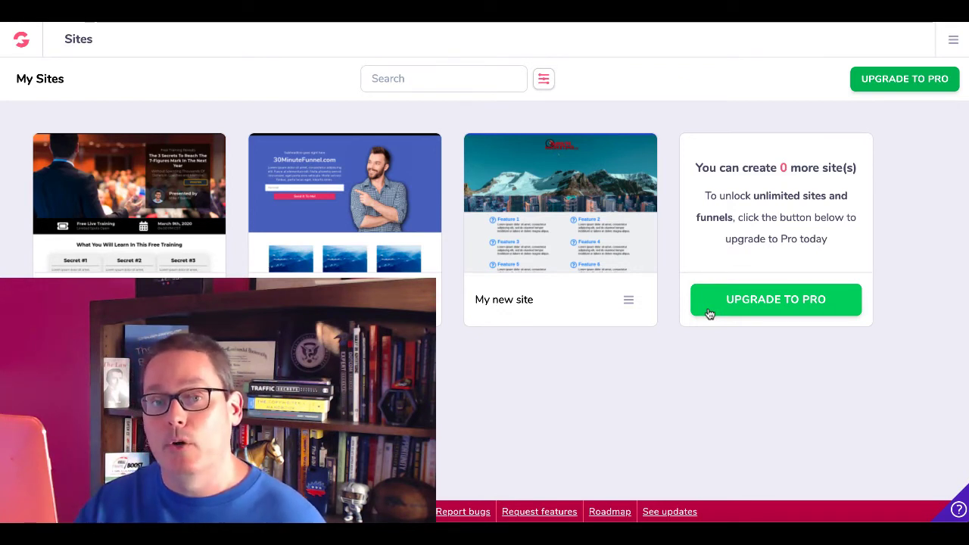
pyautogui.click(953, 39)
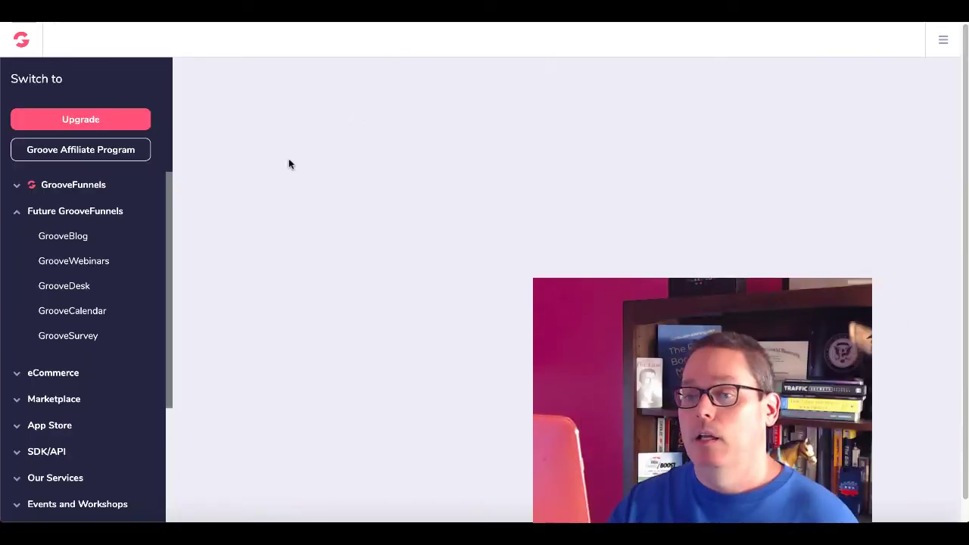
# Step: Reach the Pay Nothing Today lifetime upgrade offer from the GrooveFunnels tools list
pyautogui.click(73, 185)
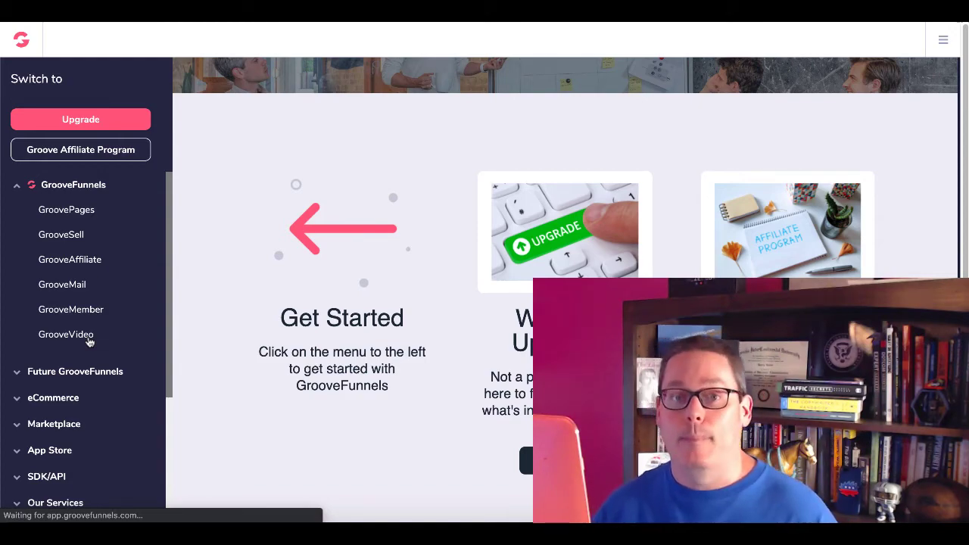
pyautogui.click(66, 334)
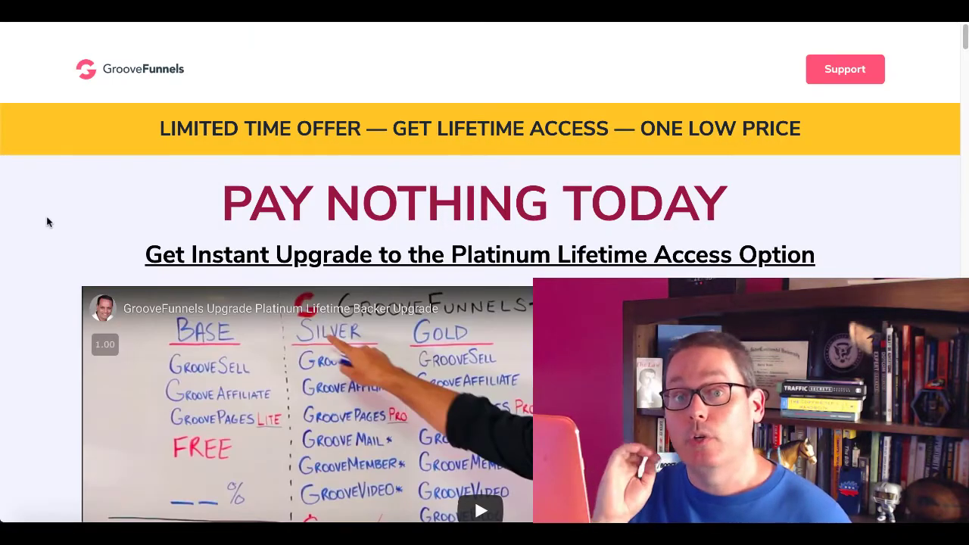
# Step: Review the lifetime plans and payment options: $0 today, then 3, 6 or 12 monthly payments
pyautogui.scroll(-3)
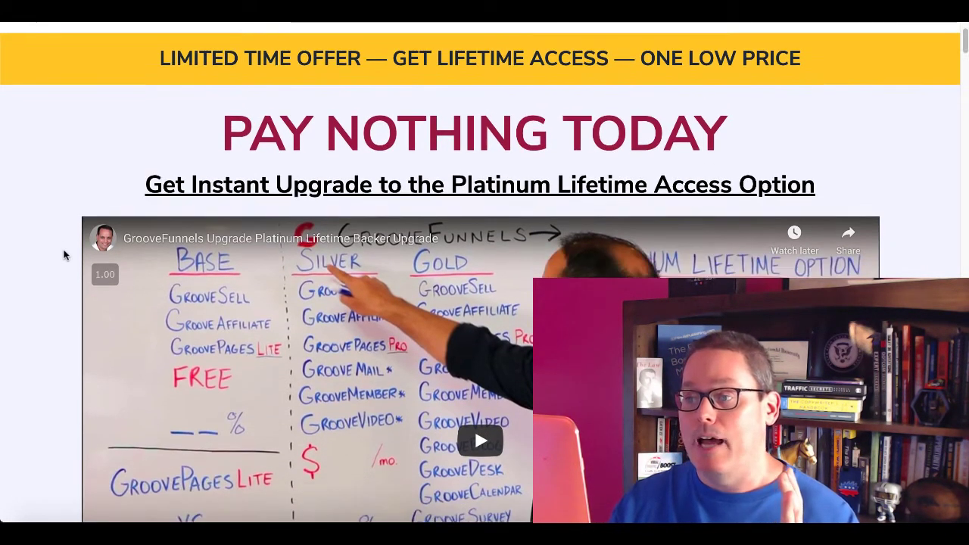
pyautogui.scroll(-3)
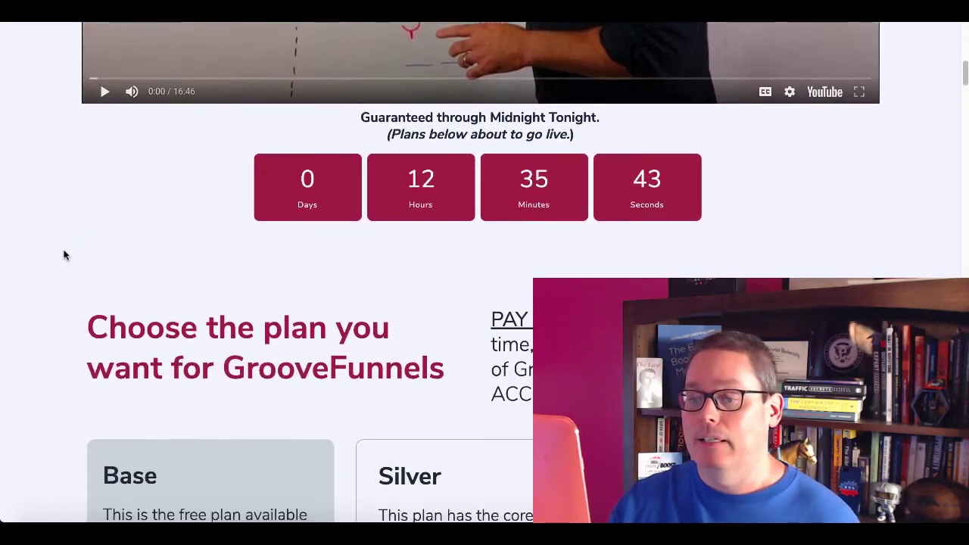
pyautogui.scroll(-3)
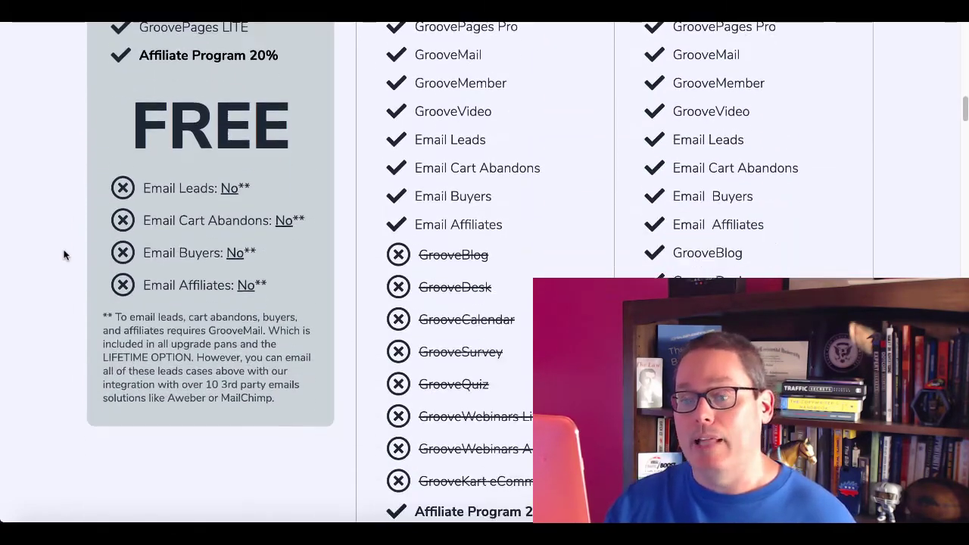
pyautogui.scroll(-3)
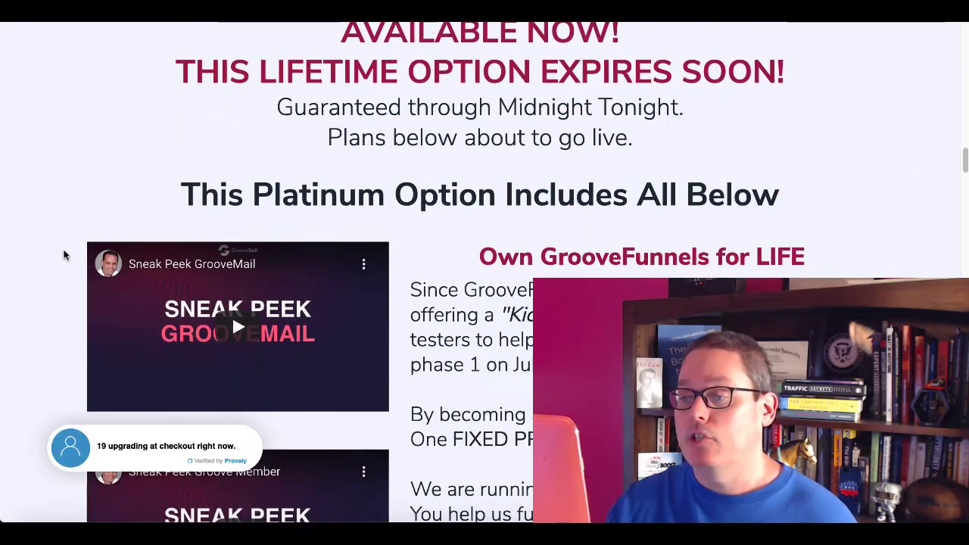
pyautogui.scroll(-3)
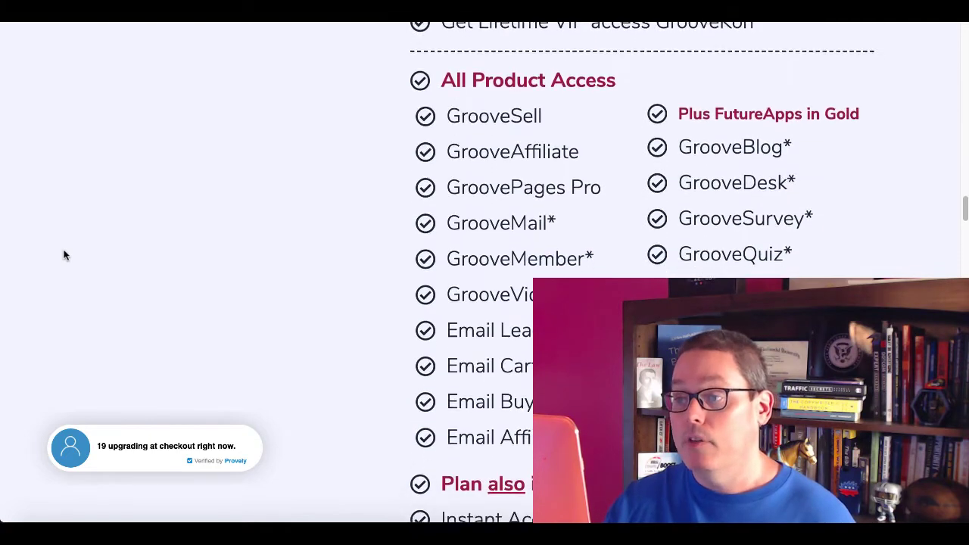
pyautogui.scroll(-3)
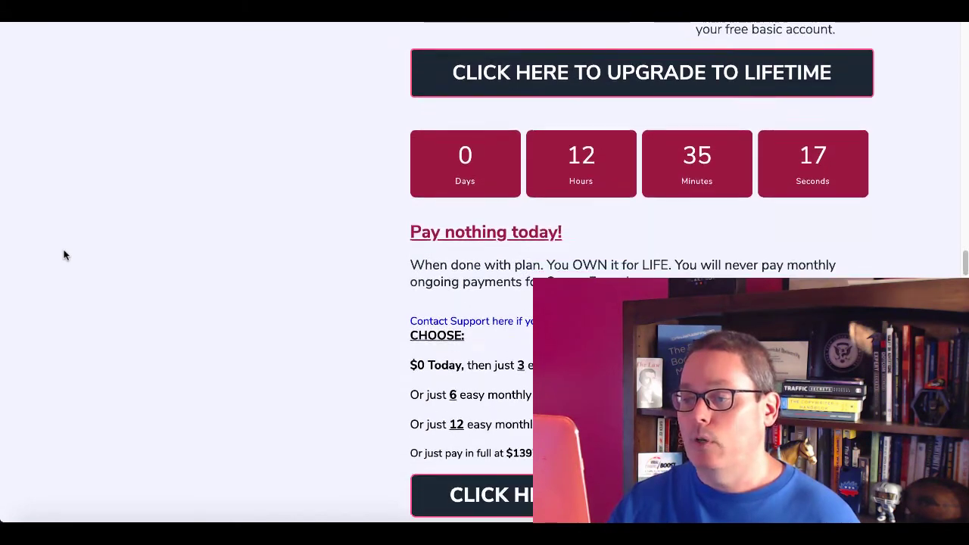
pyautogui.scroll(-3)
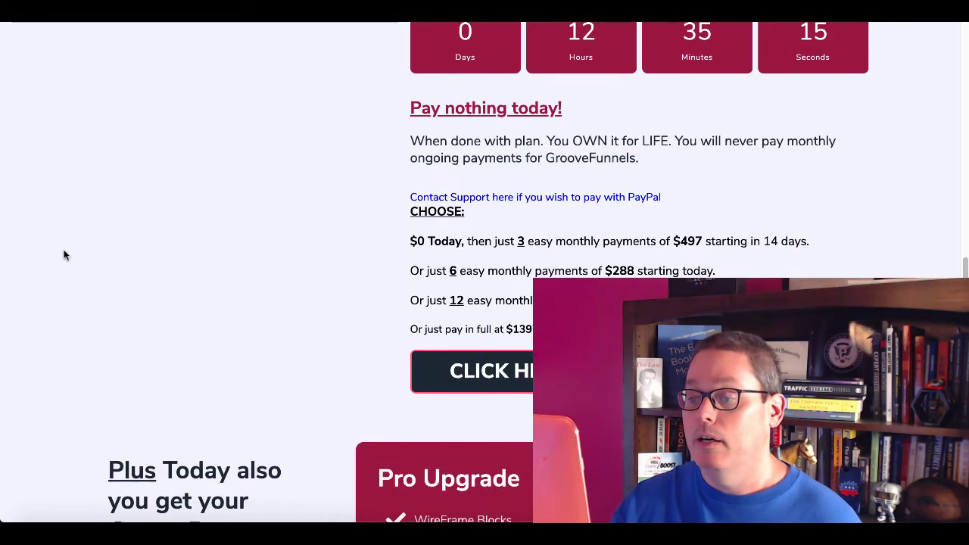
pyautogui.moveTo(371, 355)
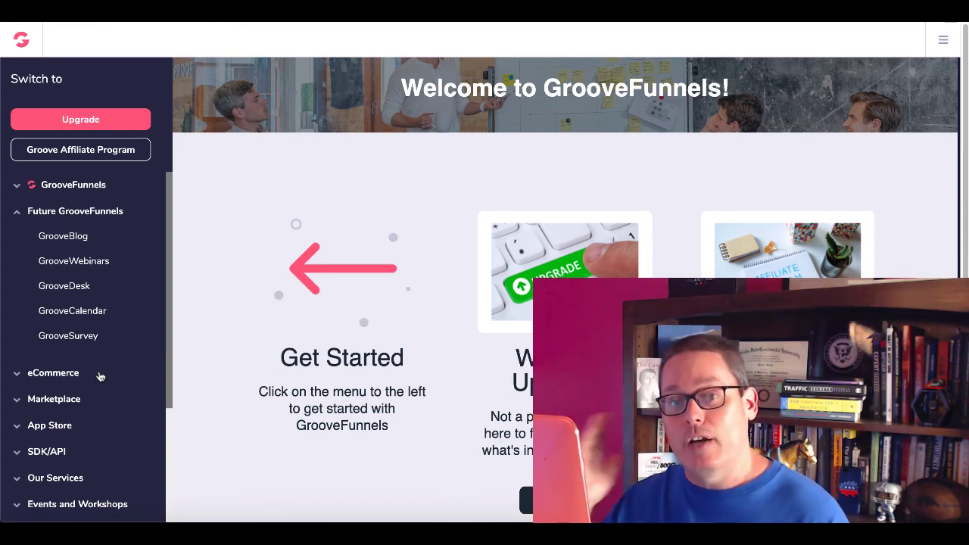
pyautogui.moveTo(97, 301)
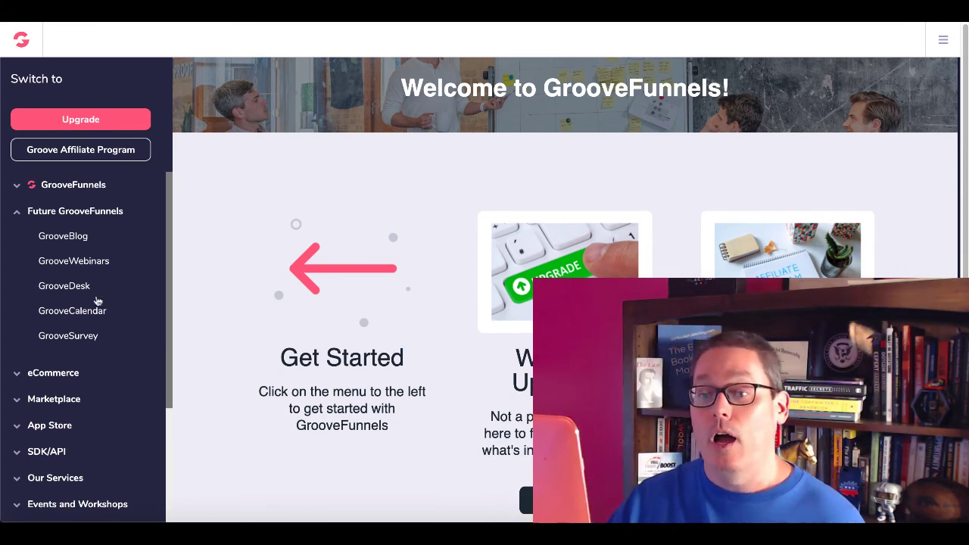